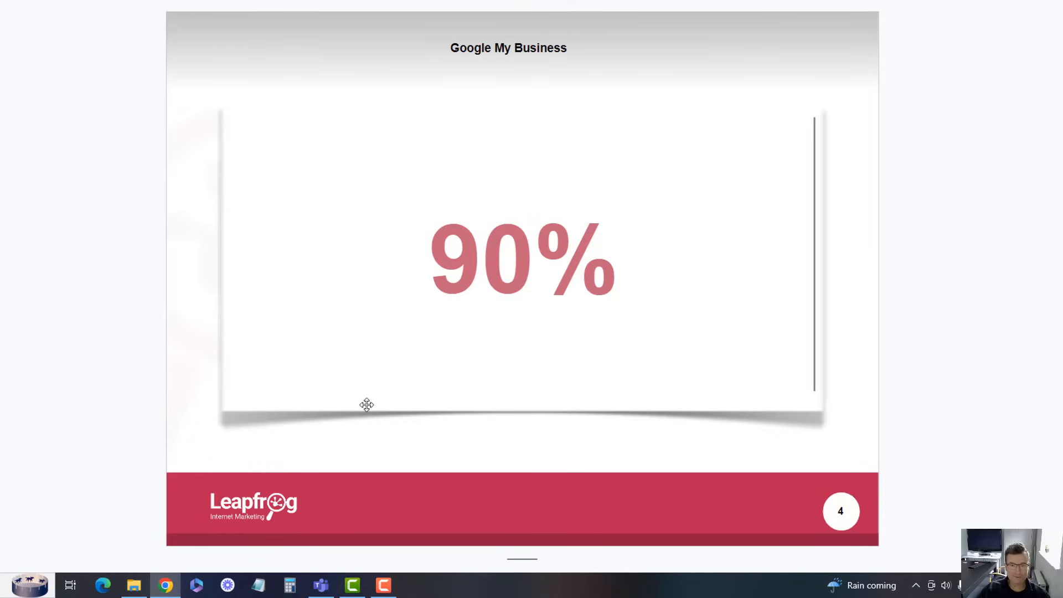
mouse_move(784, 396)
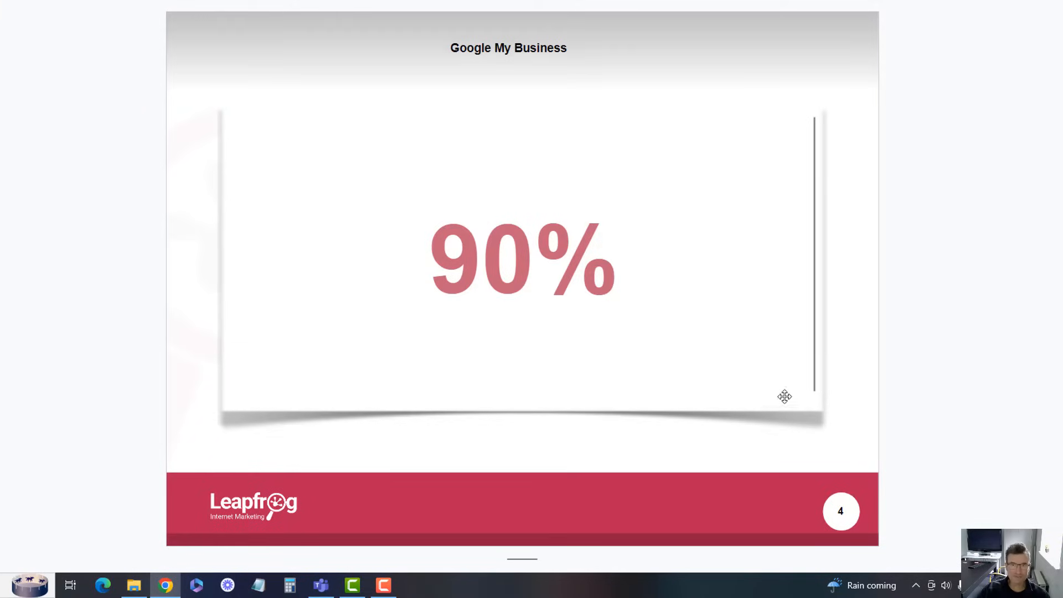
mouse_move(635, 149)
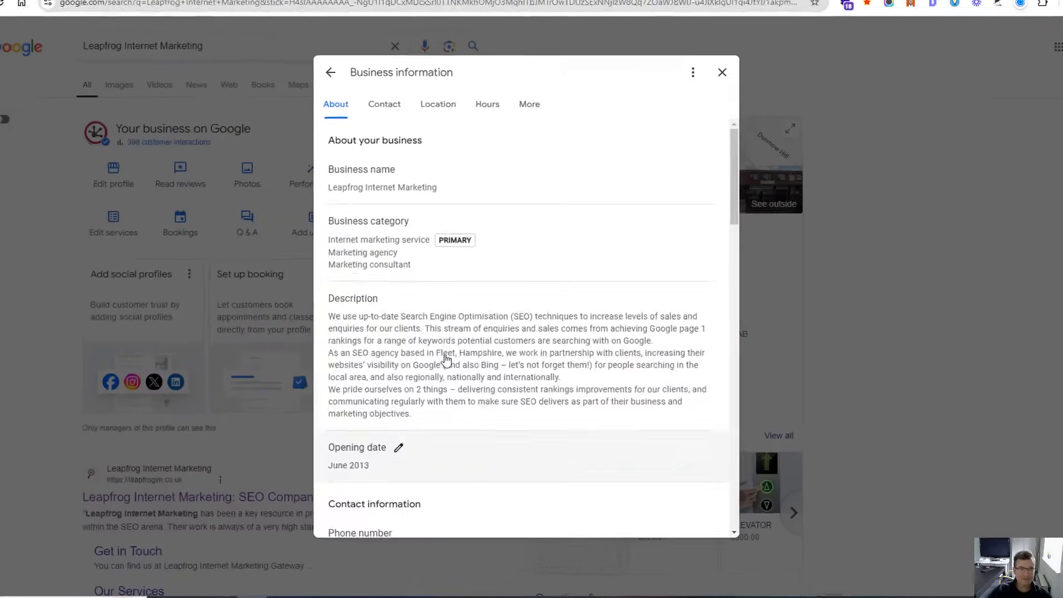
- Close the Business information dialog, returning to the Your business on Google panel
left_click(720, 72)
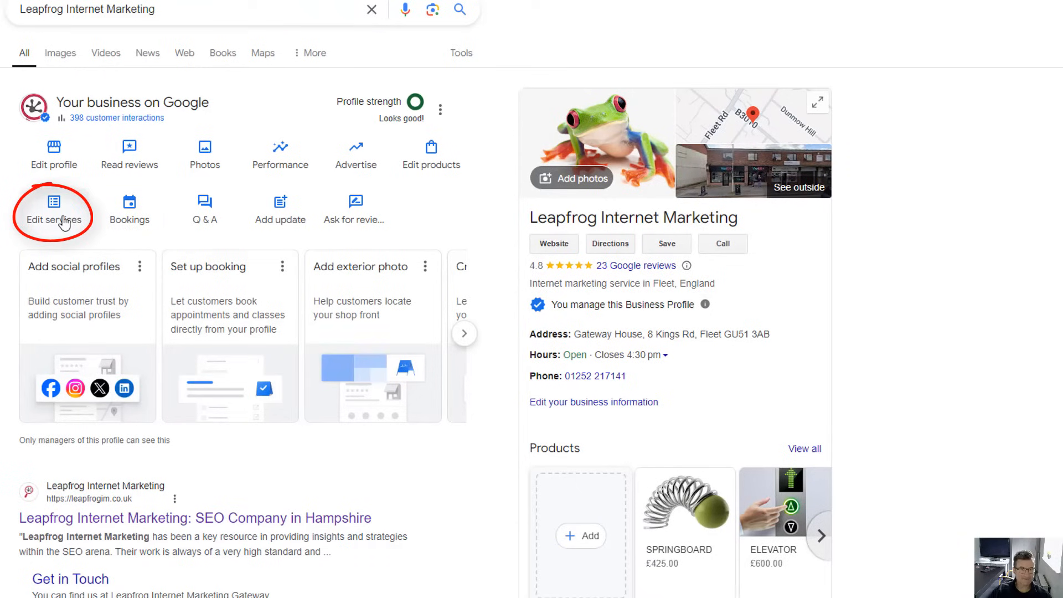
mouse_move(436, 213)
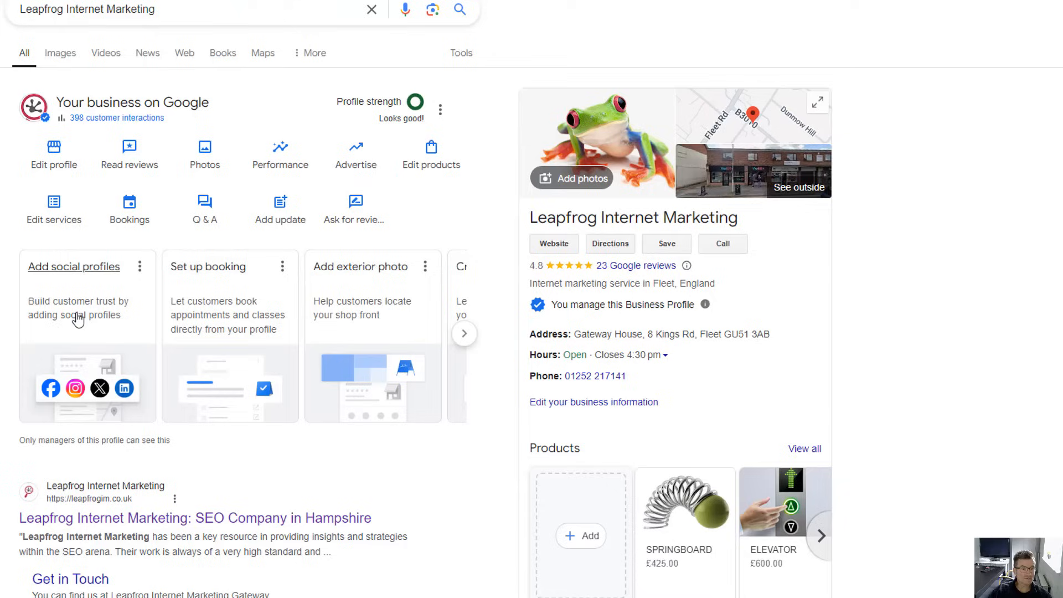
mouse_move(371, 309)
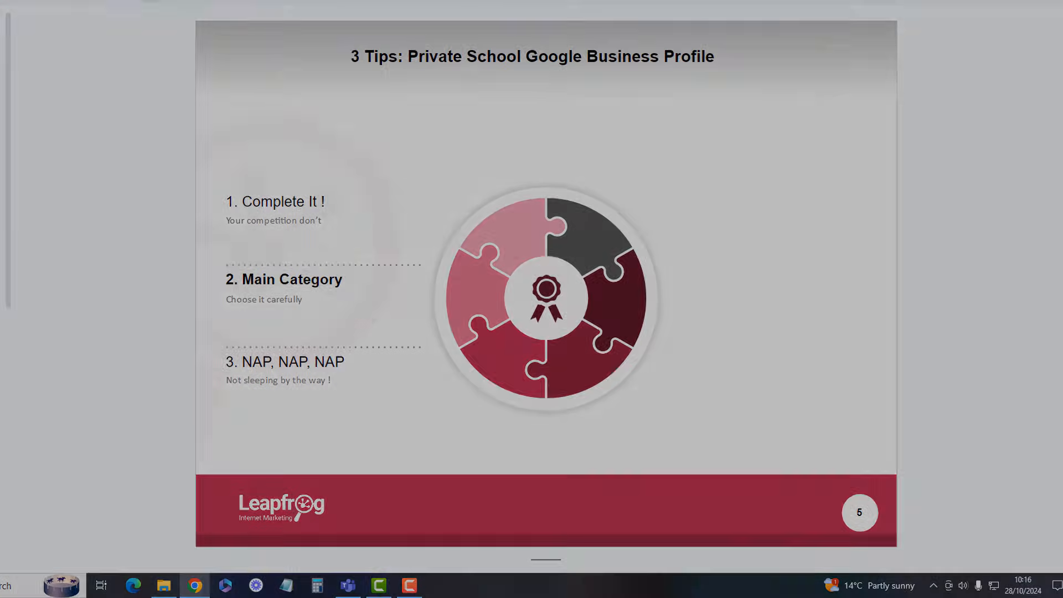
- Advance the slide show to slide 5, the '3 Tips' slide
left_click(133, 585)
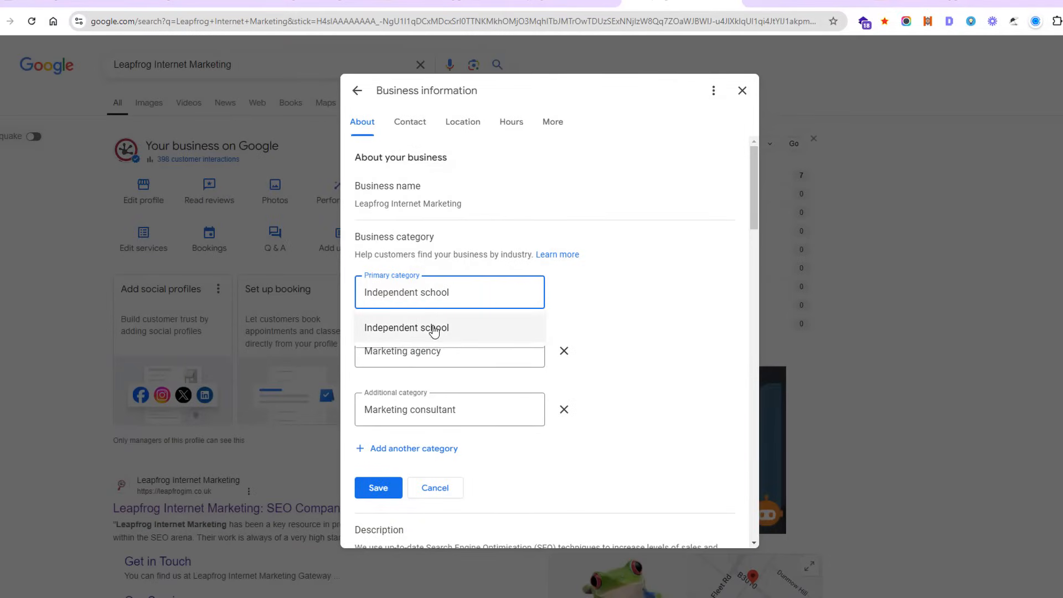
mouse_move(450, 355)
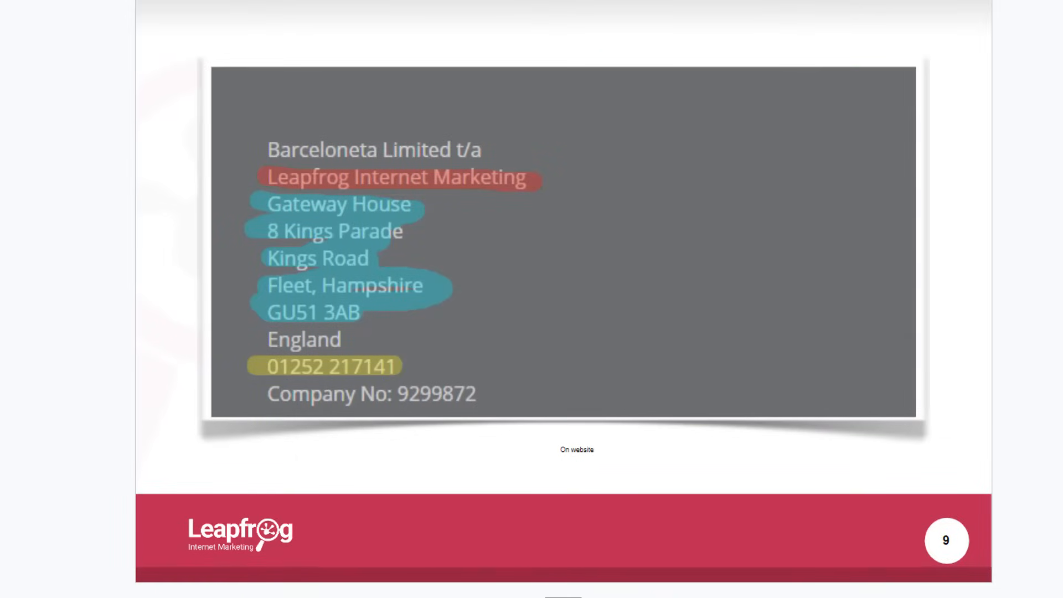
mouse_move(295, 183)
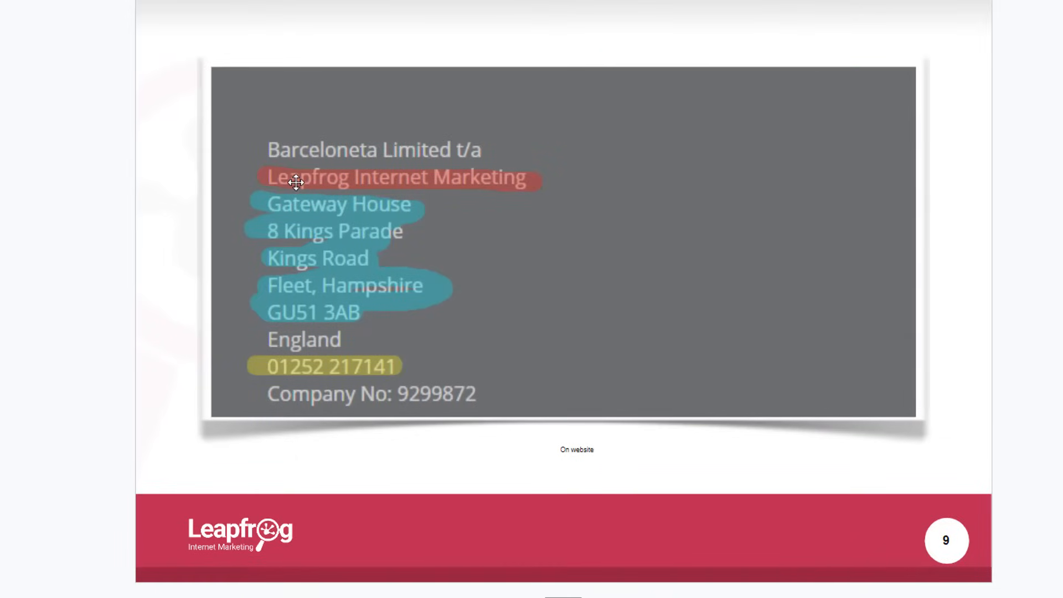
mouse_move(402, 195)
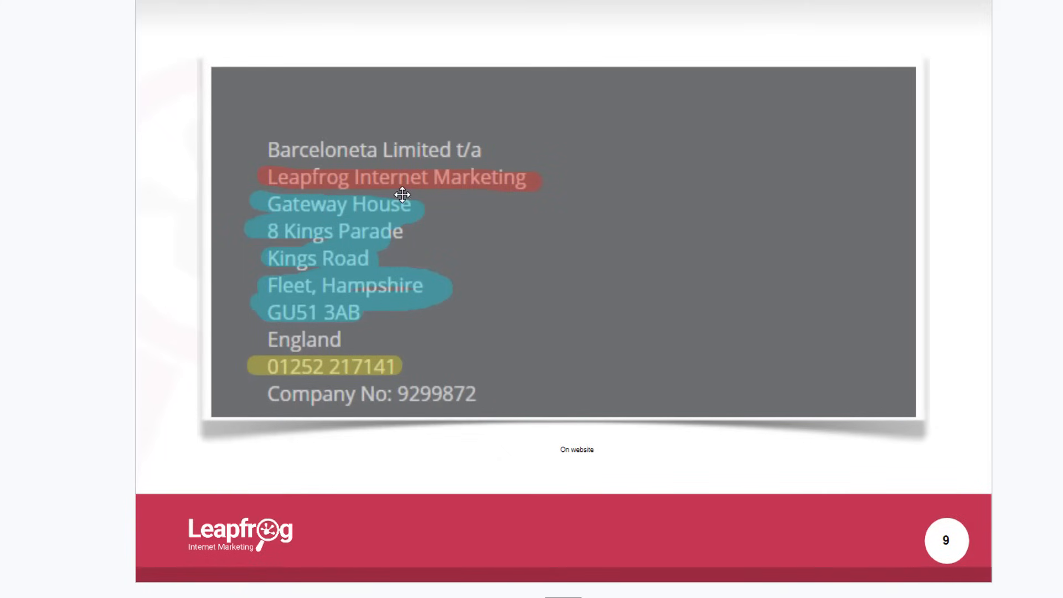
mouse_move(386, 221)
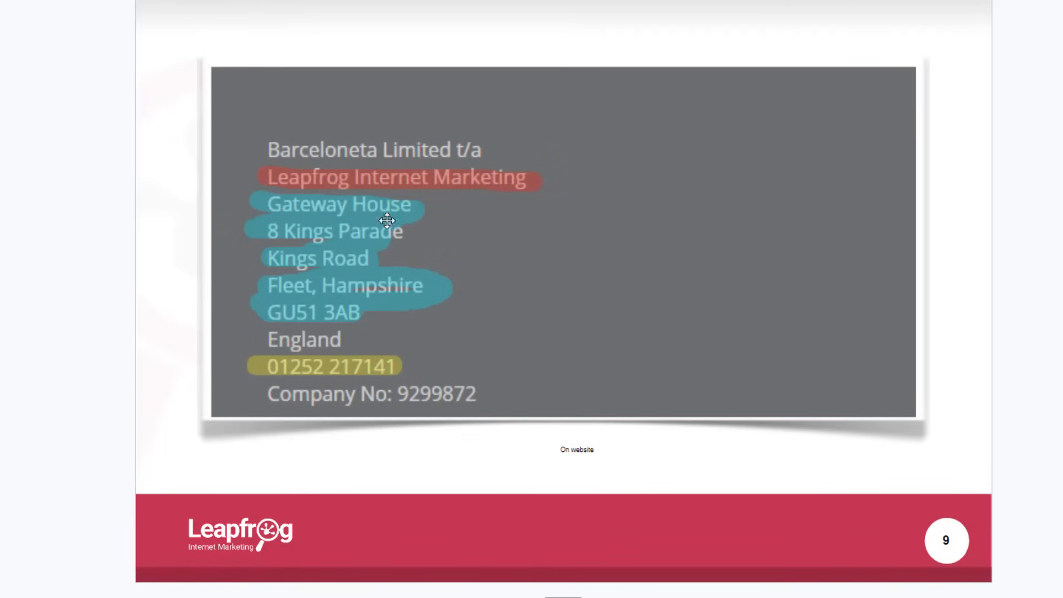
mouse_move(386, 221)
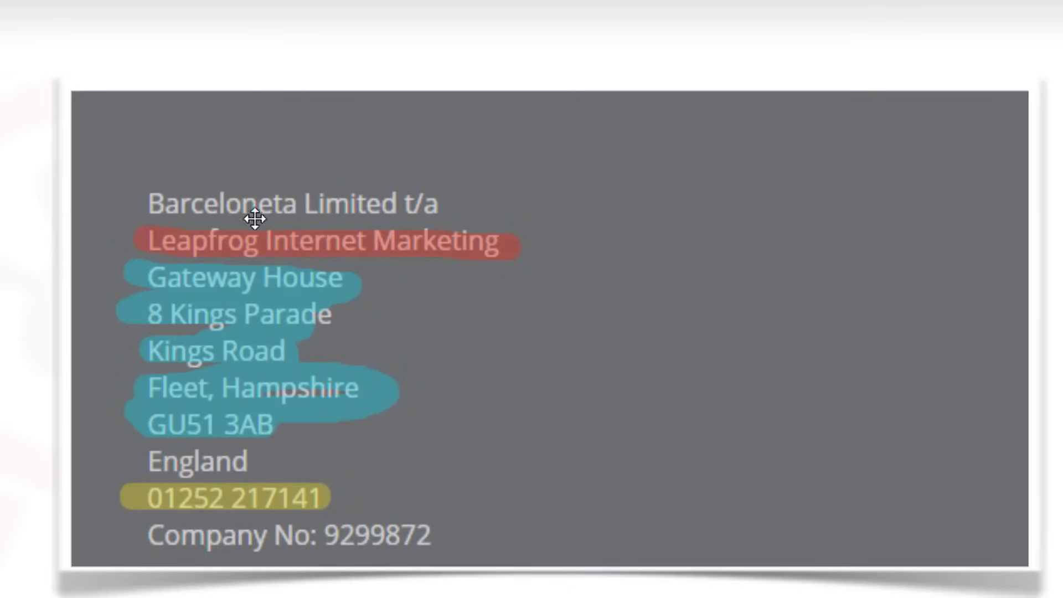
mouse_move(300, 134)
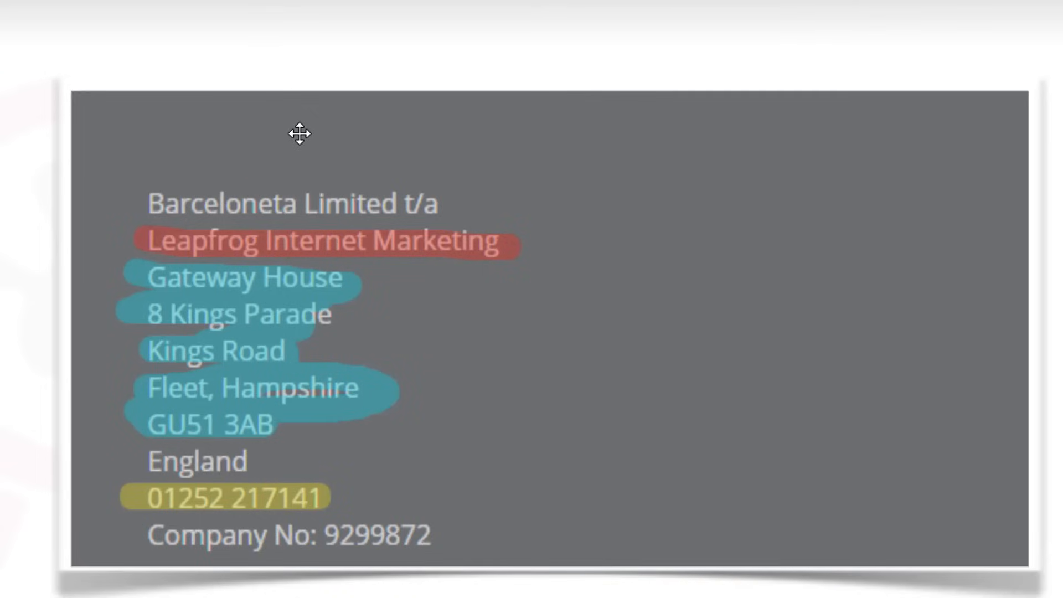